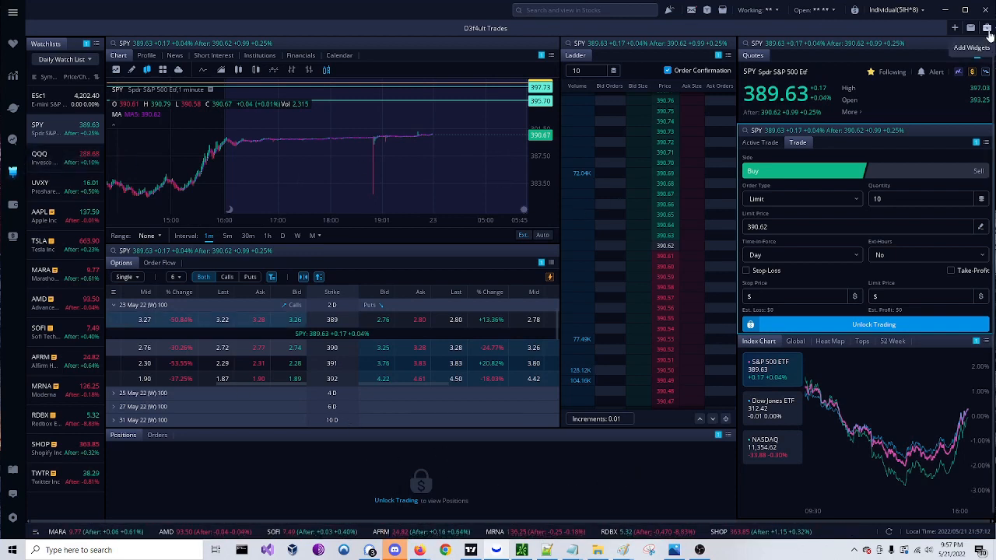
Step: Add the Active Trade widget for SPY beside the existing trade panel
left_click(970, 47)
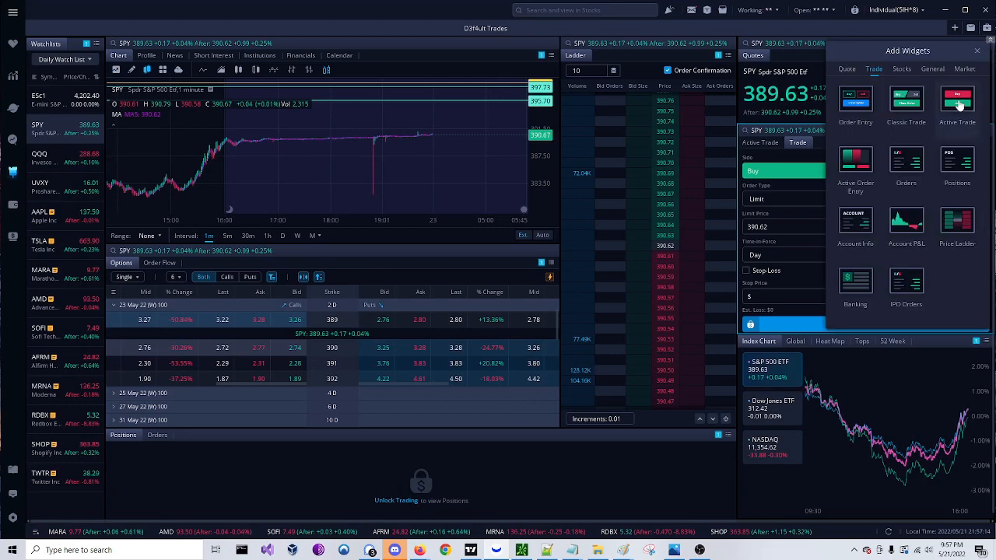
left_click(905, 100)
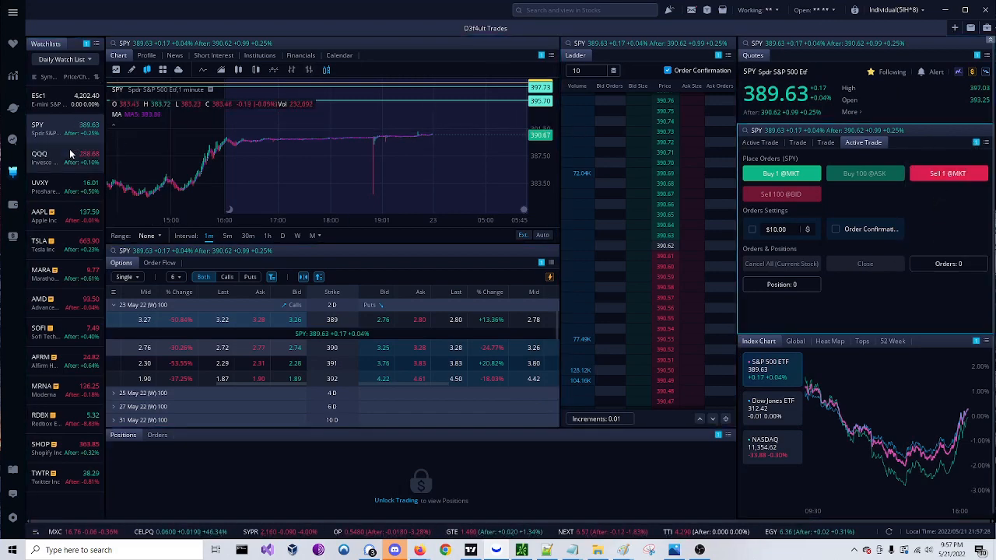
left_click(39, 155)
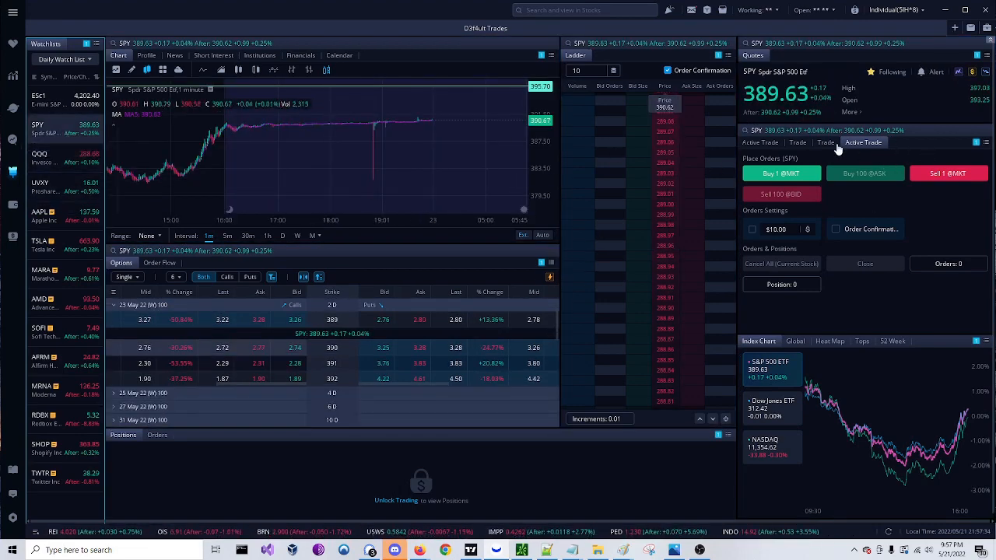
left_click(824, 143)
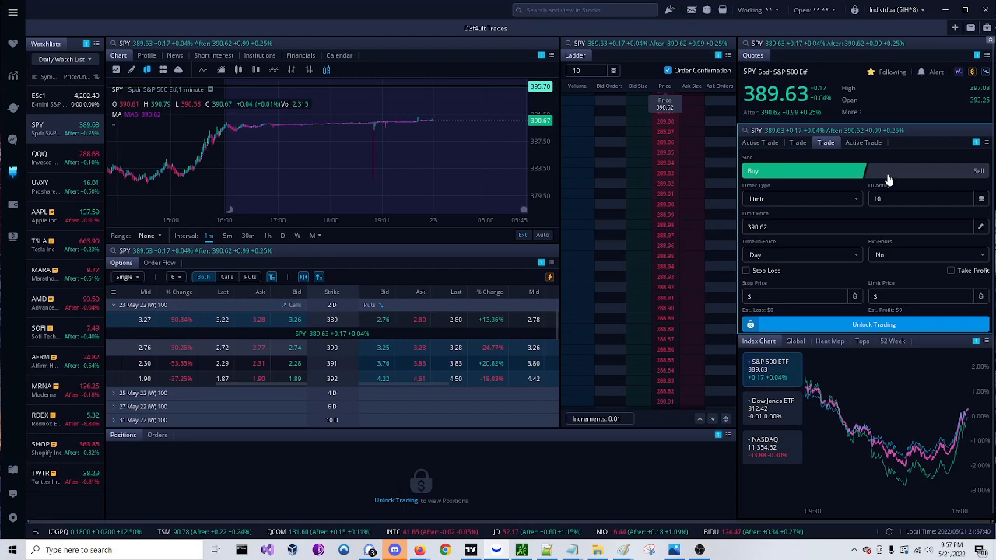
mouse_move(824, 143)
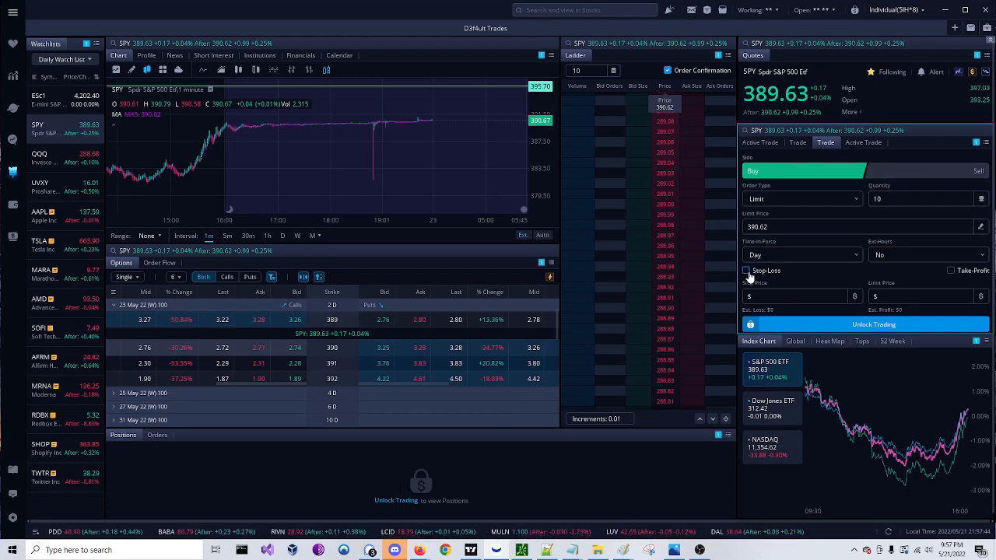
left_click(747, 271)
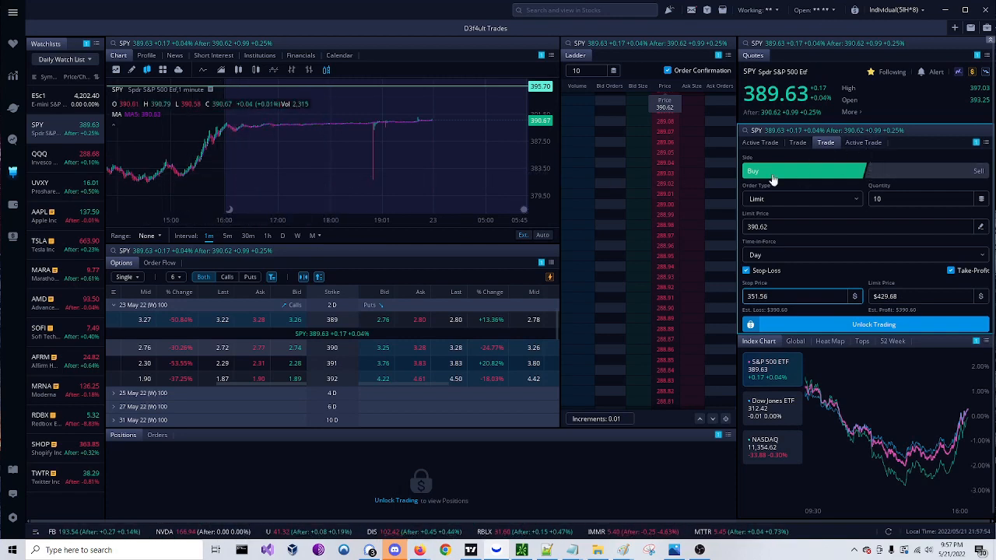
left_click(862, 143)
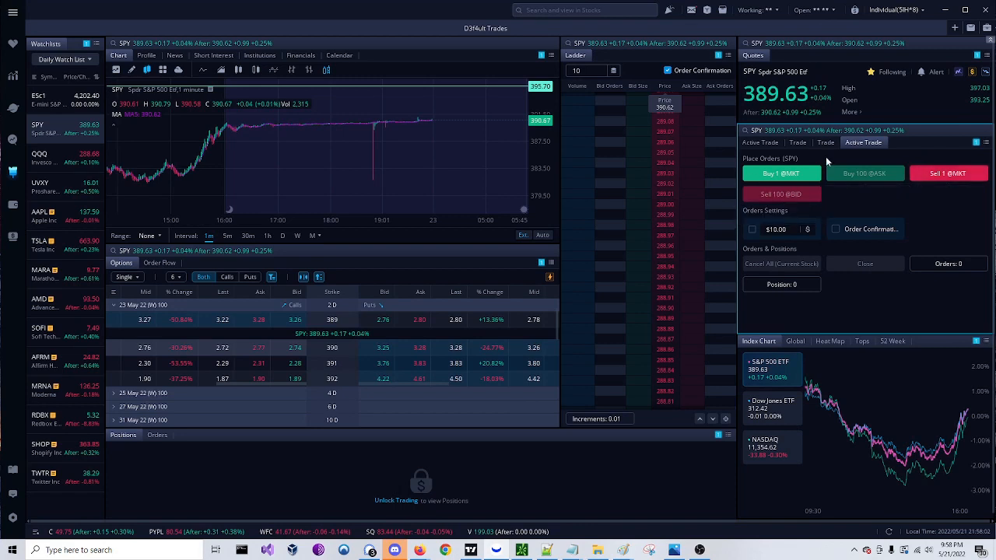
Step: Start a customized order button from the Active Trade settings
left_click(987, 143)
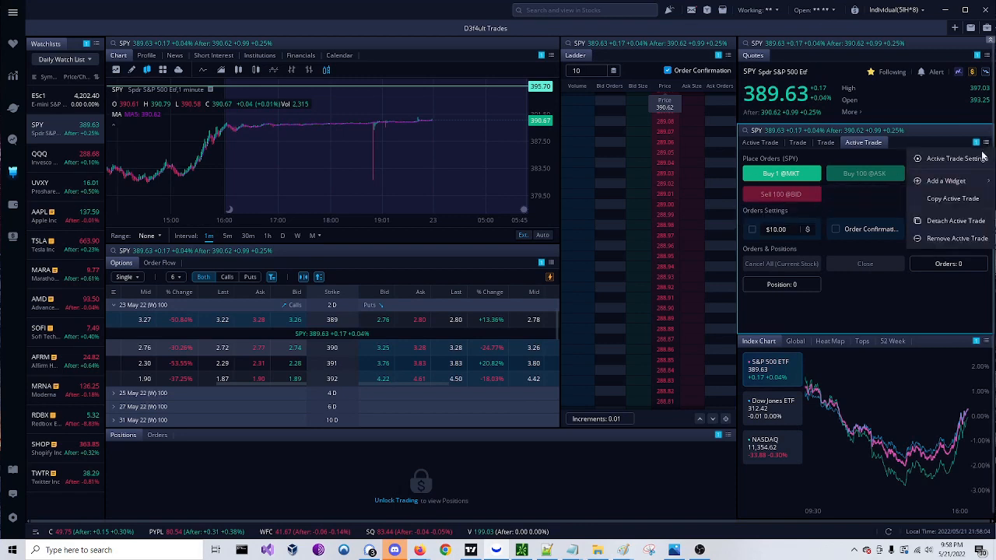
left_click(949, 159)
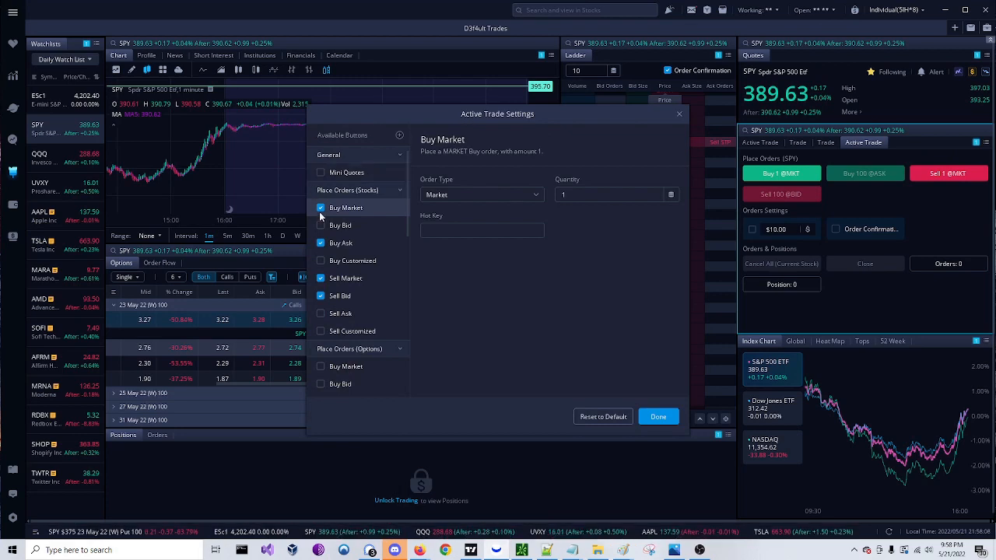
left_click(339, 295)
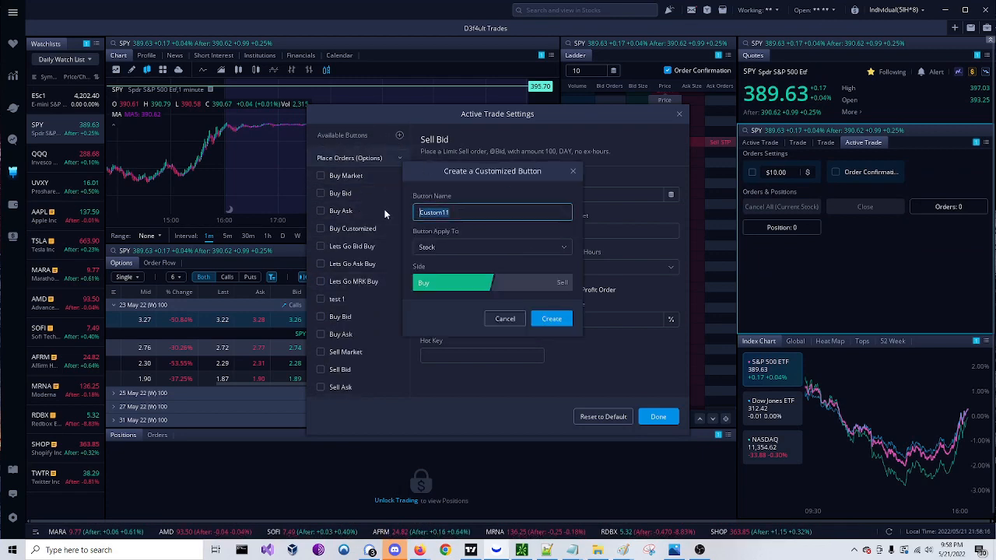
Step: Name the new button 'Buy Bid' and make it apply to options
type("Buy")
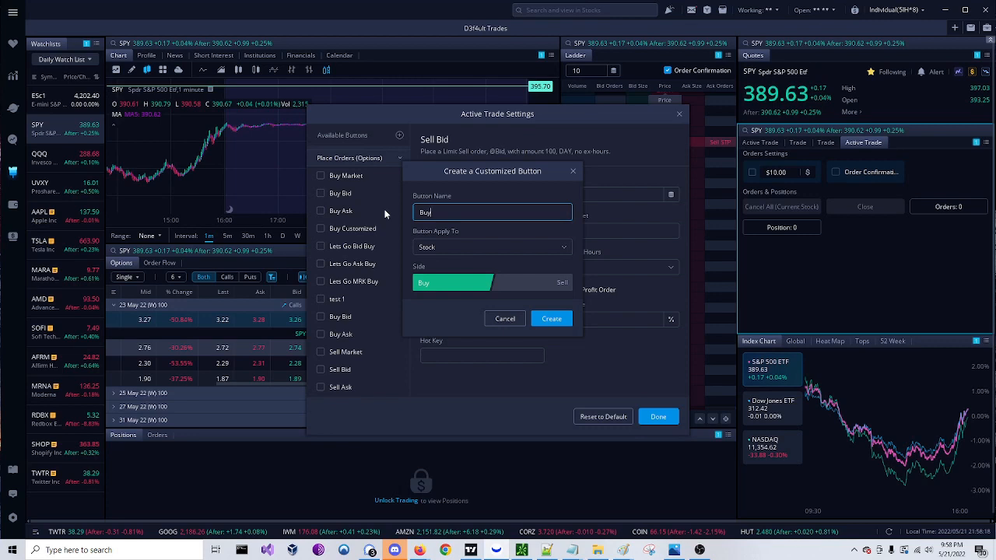
type("Bid")
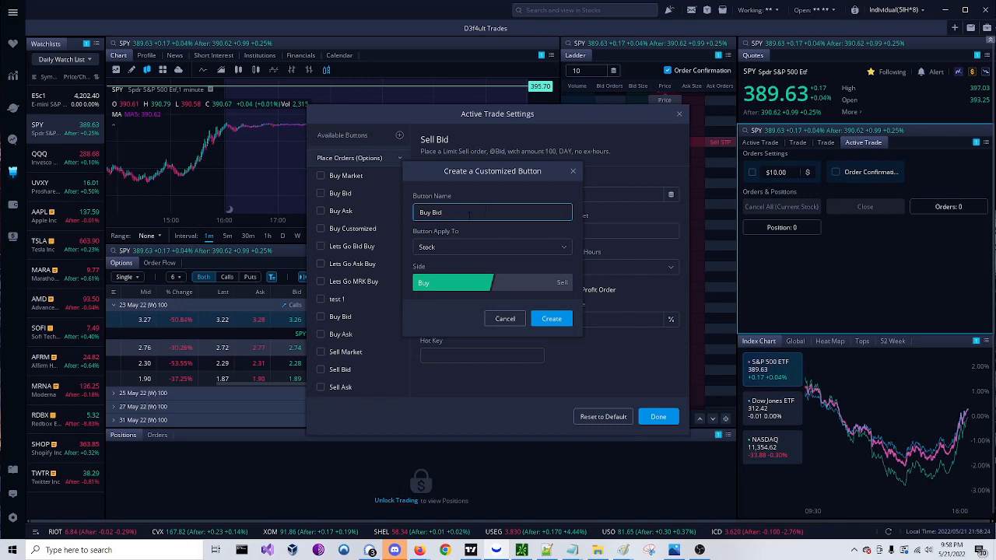
left_click(491, 245)
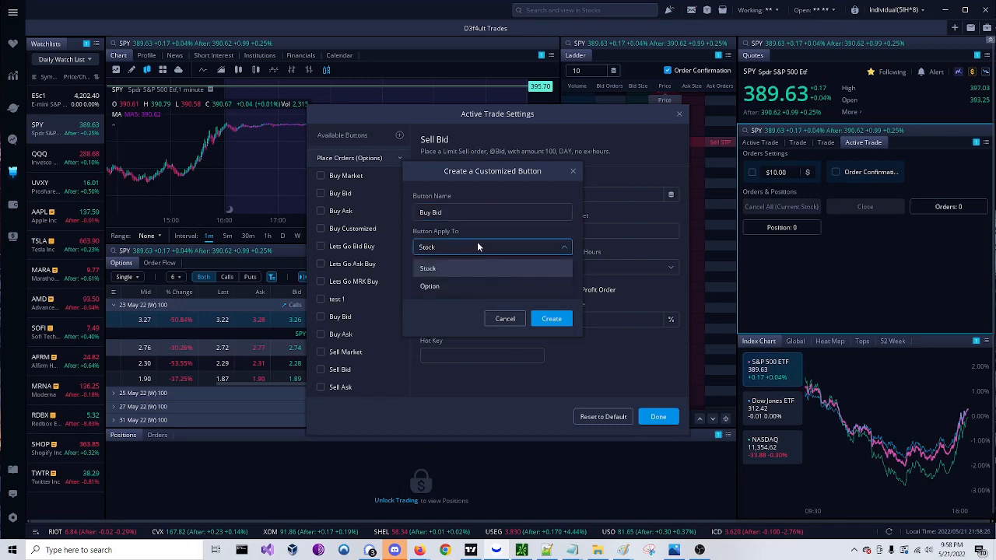
mouse_move(430, 286)
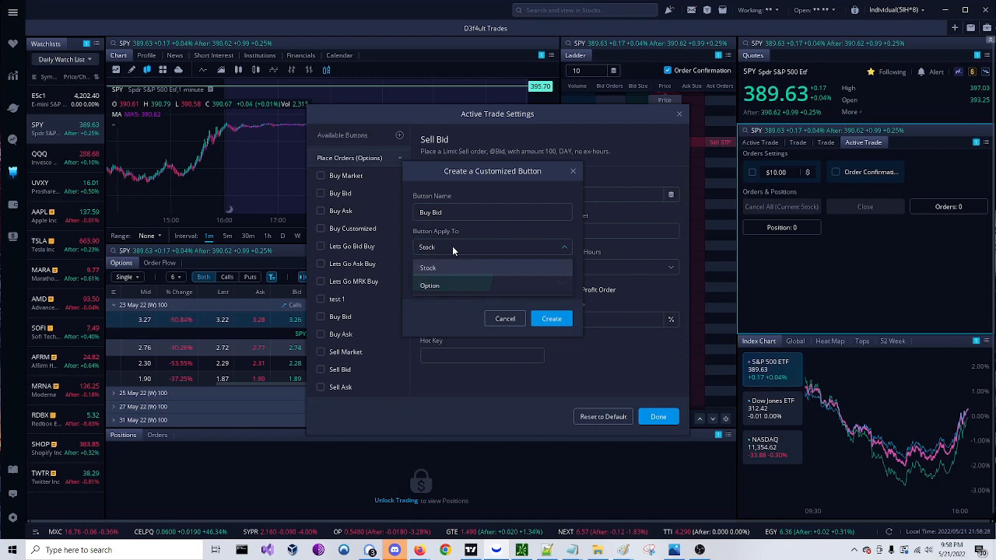
left_click(429, 287)
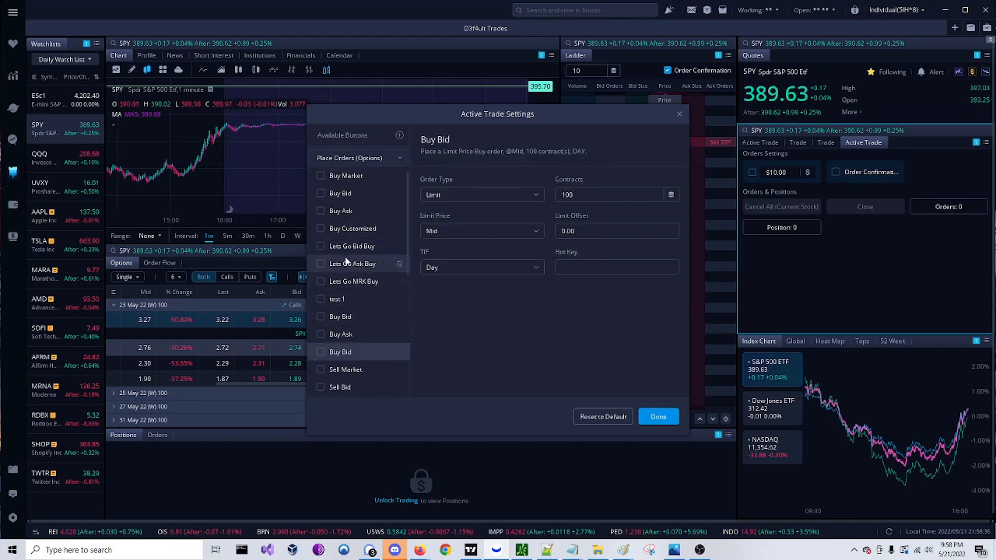
Step: Enable the Lets Go Bid Buy button with its limit price offset and save the settings
left_click(320, 245)
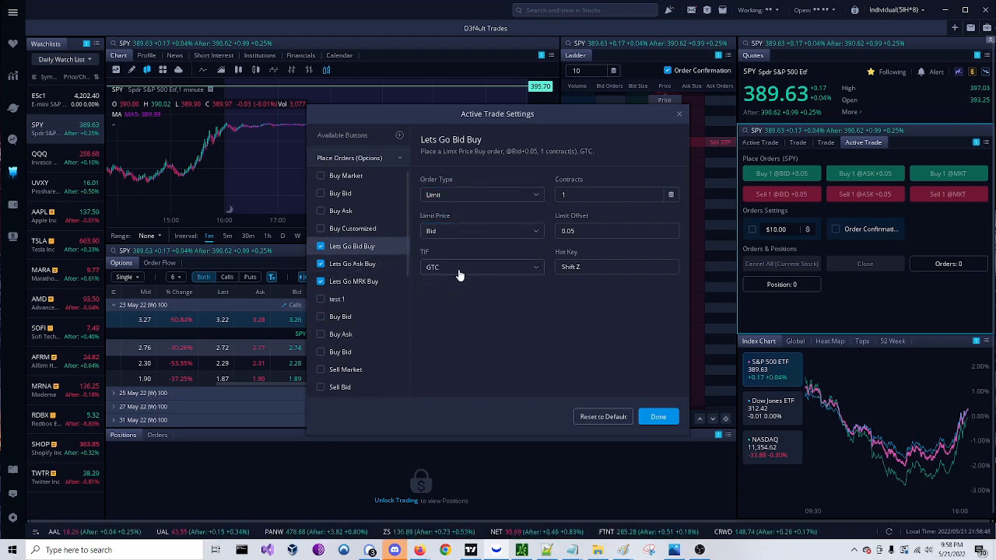
mouse_move(448, 310)
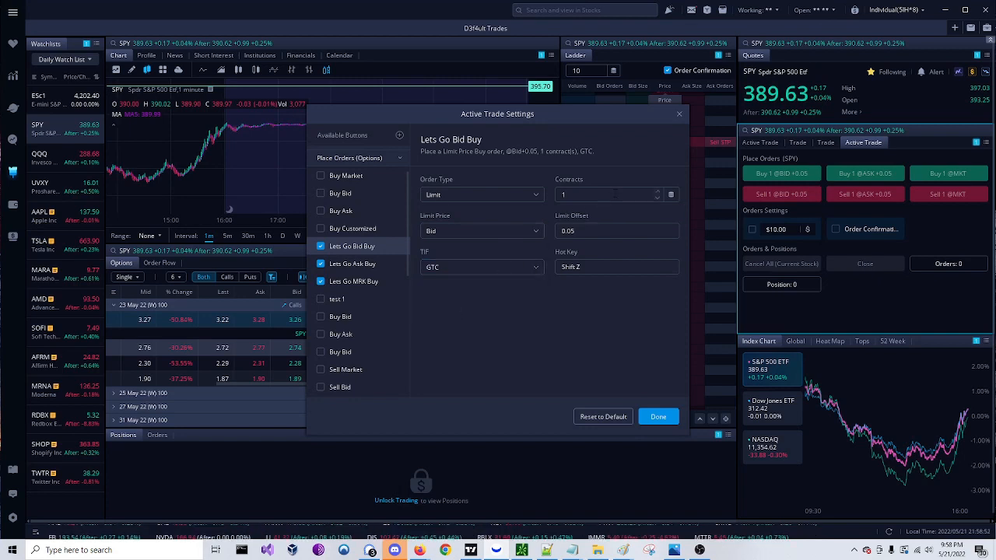
left_click(614, 193)
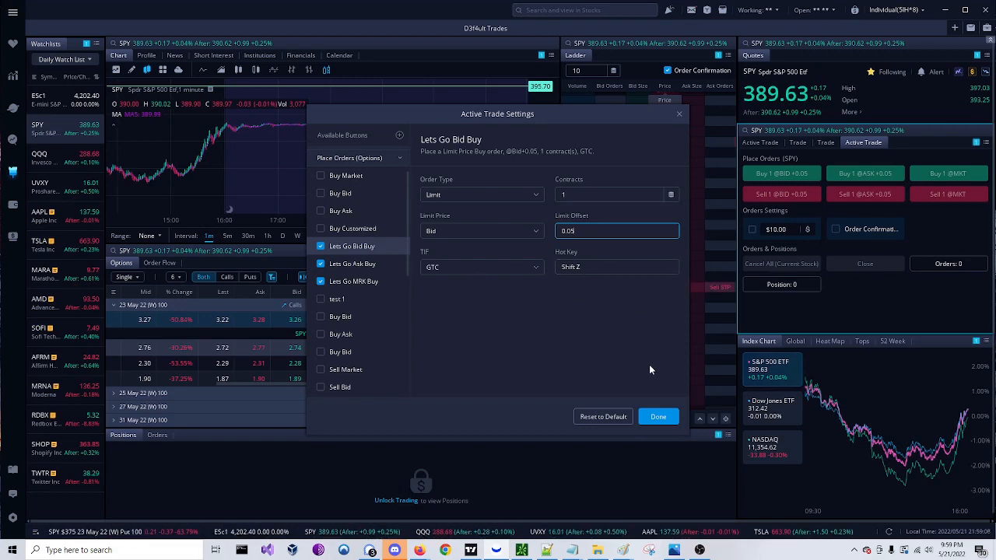
left_click(656, 417)
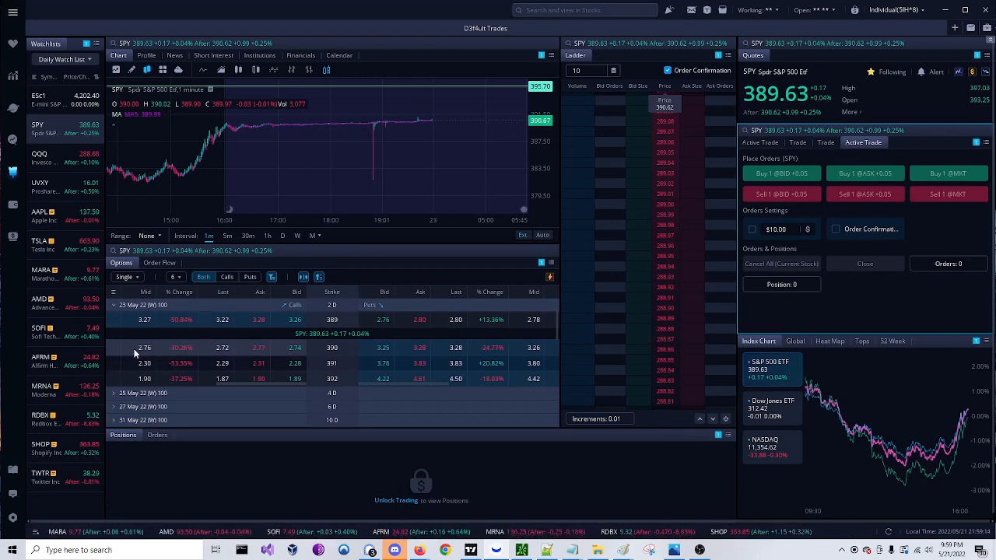
mouse_move(261, 299)
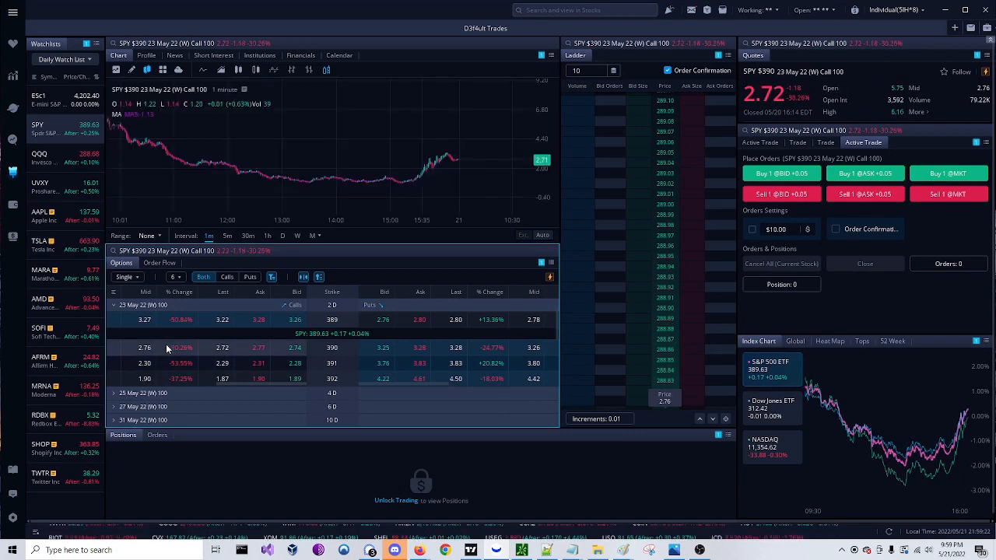
mouse_move(491, 160)
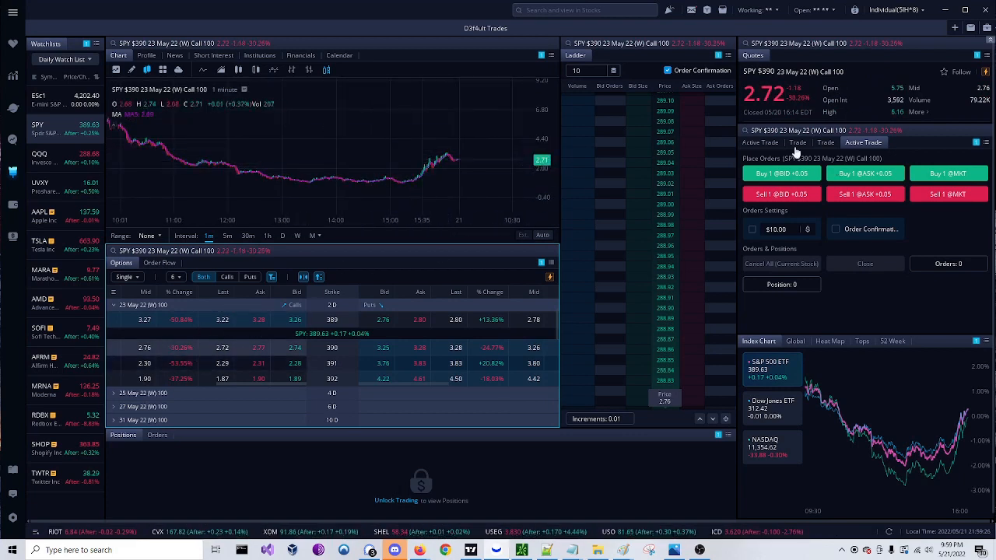
mouse_move(162, 355)
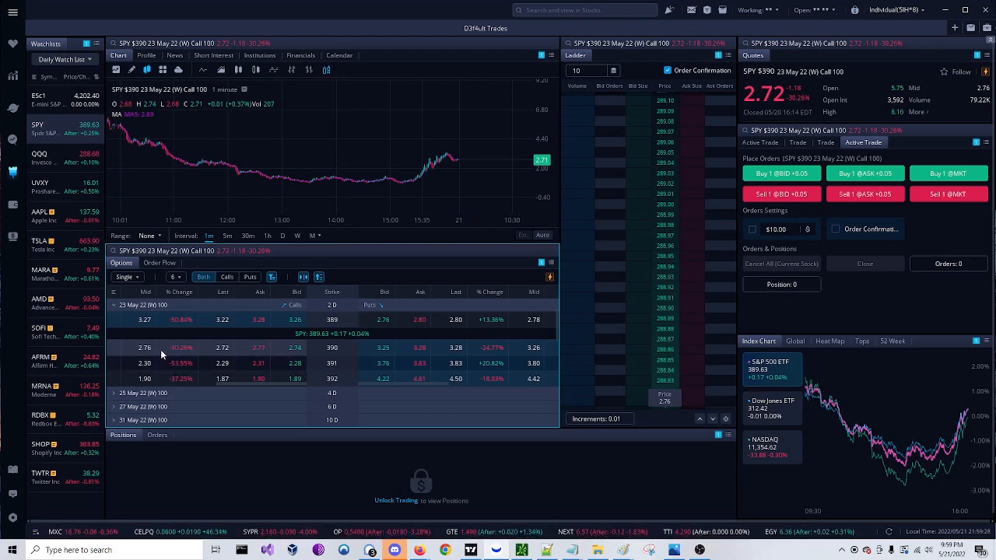
mouse_move(781, 172)
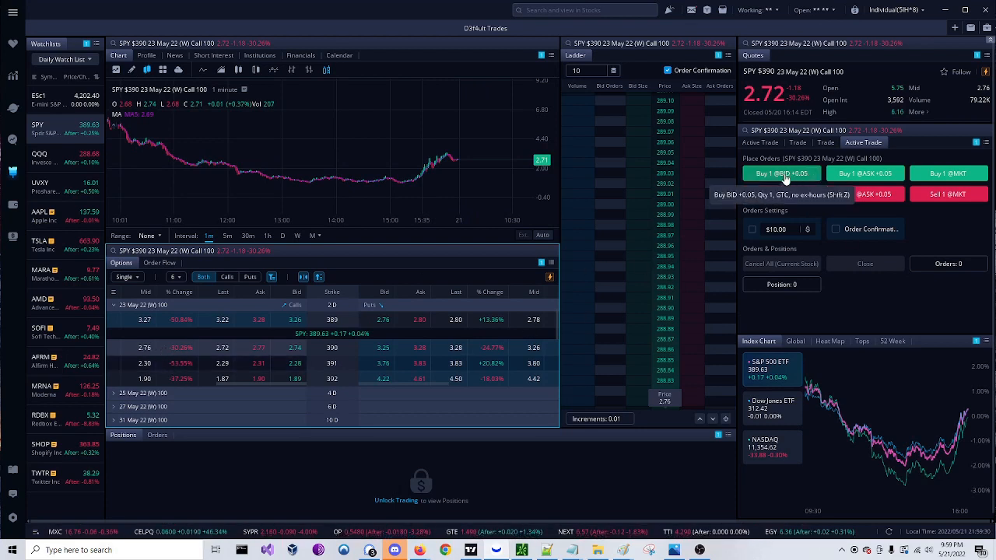
mouse_move(947, 174)
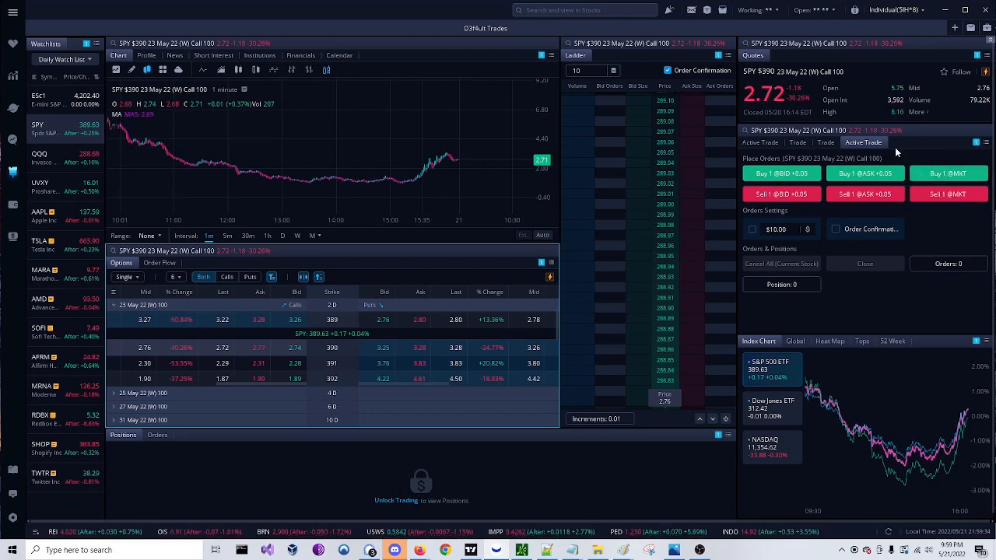
mouse_move(853, 324)
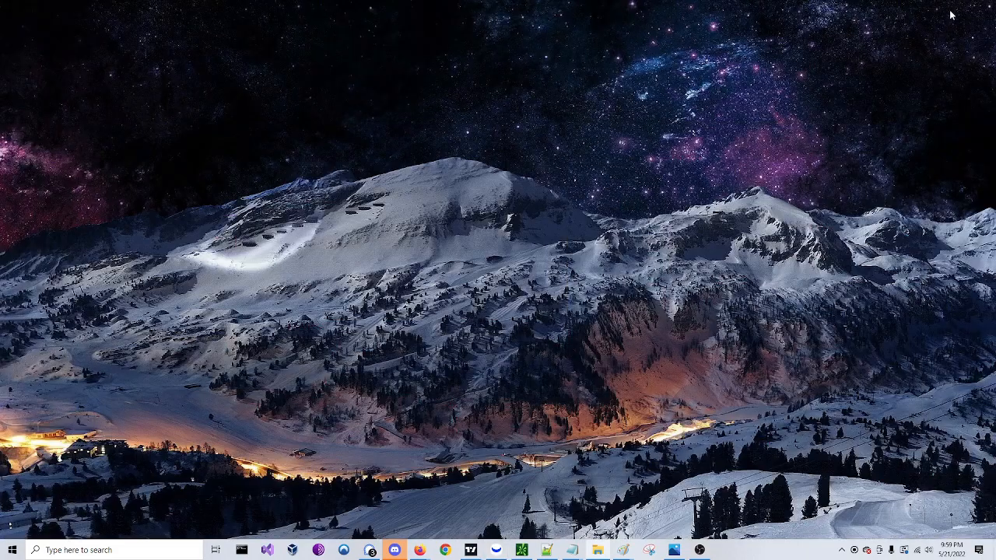
mouse_move(479, 402)
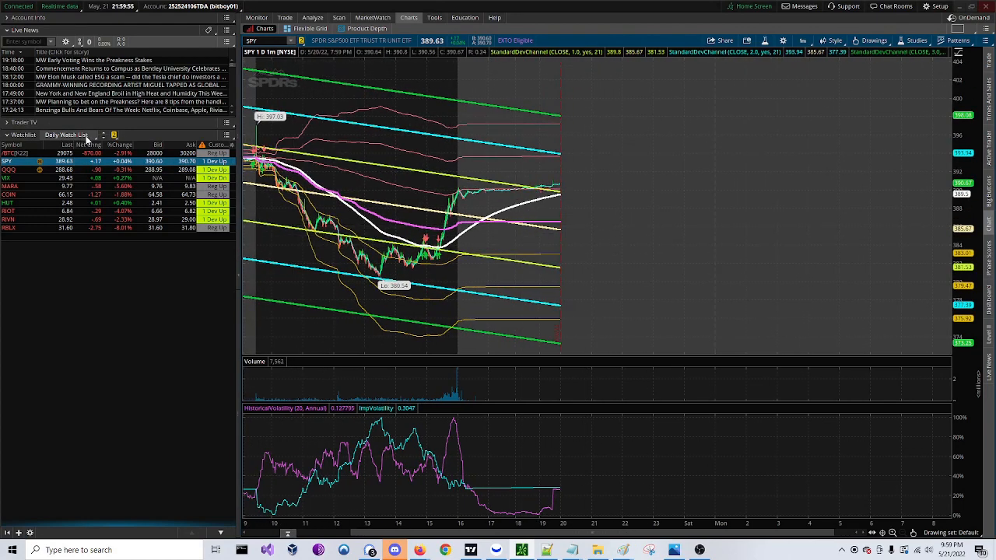
Step: Chart SPY from the watchlist and show its All Products option chain
left_click(8, 178)
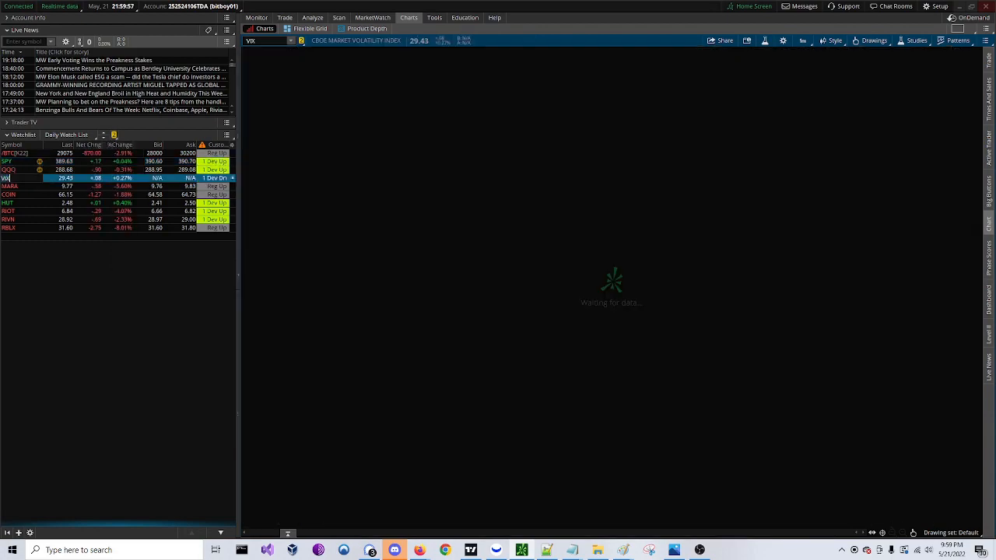
left_click(8, 160)
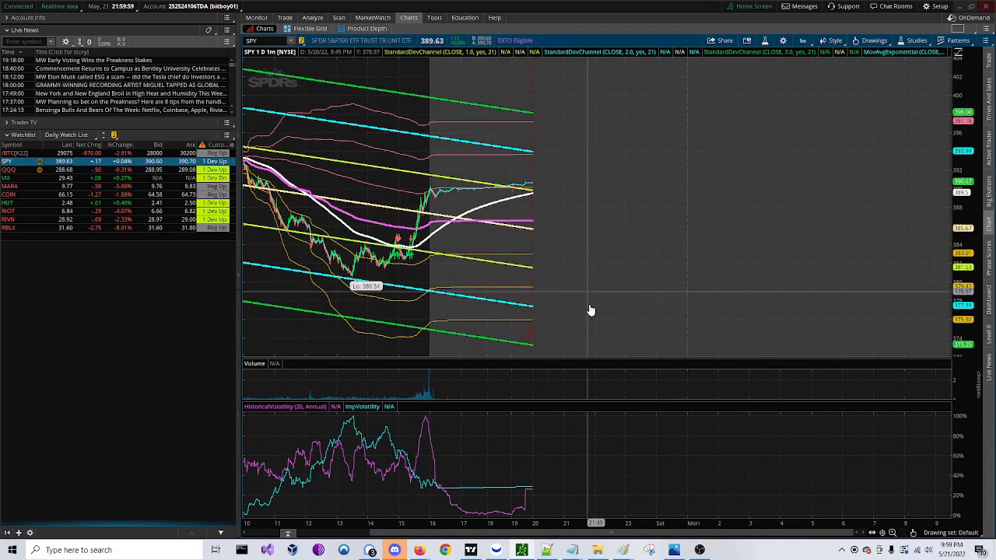
left_click(285, 17)
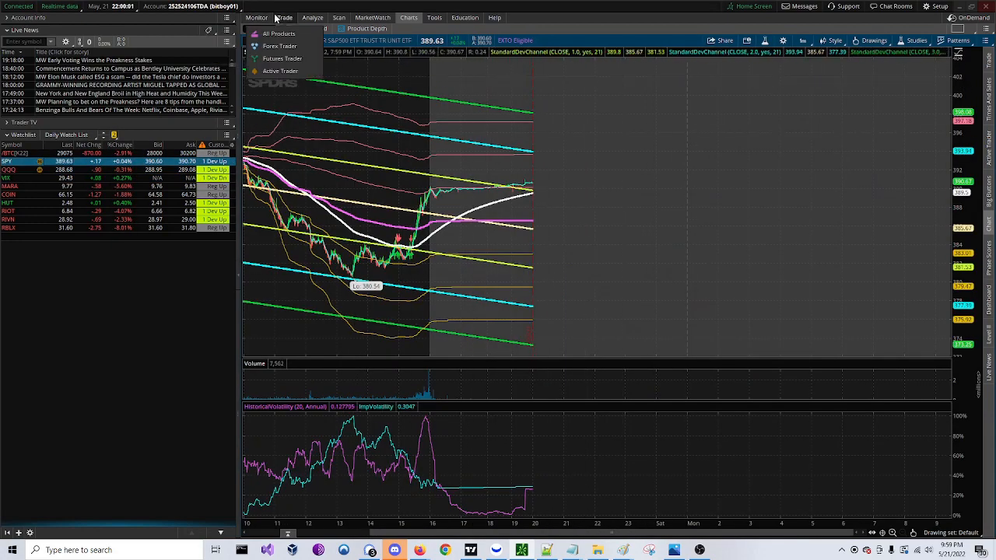
left_click(278, 35)
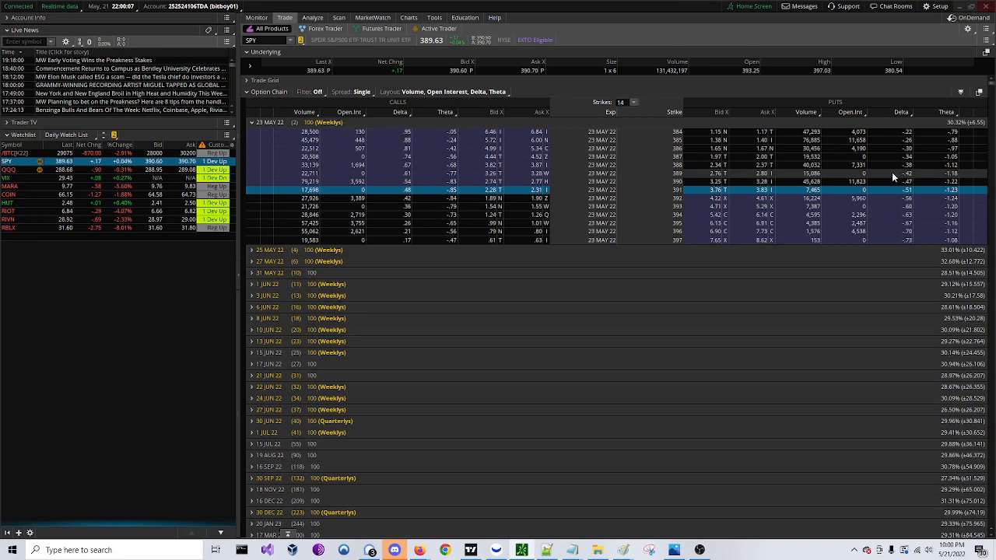
Step: Copy the 391 call's option symbol from the chain for charting
right_click(344, 189)
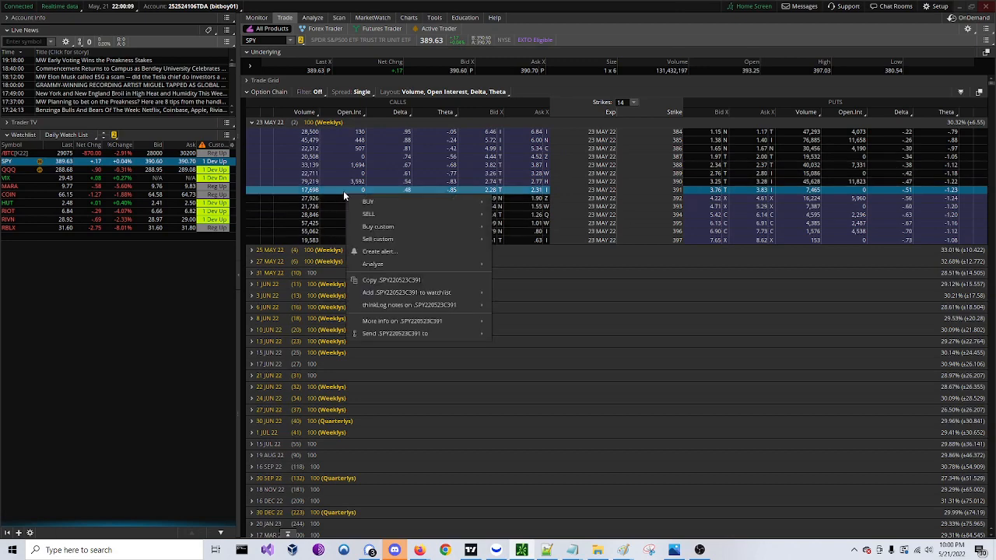
left_click(398, 282)
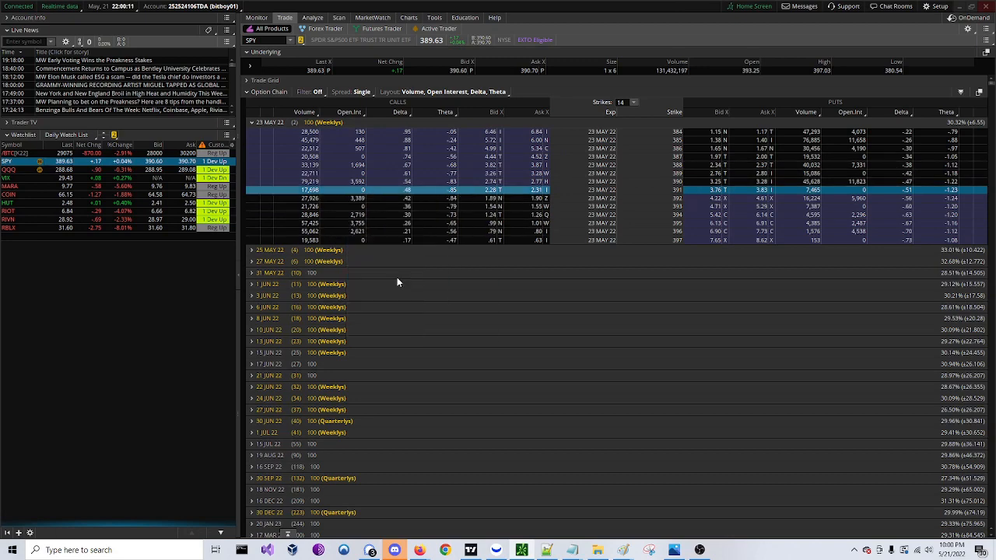
left_click(408, 17)
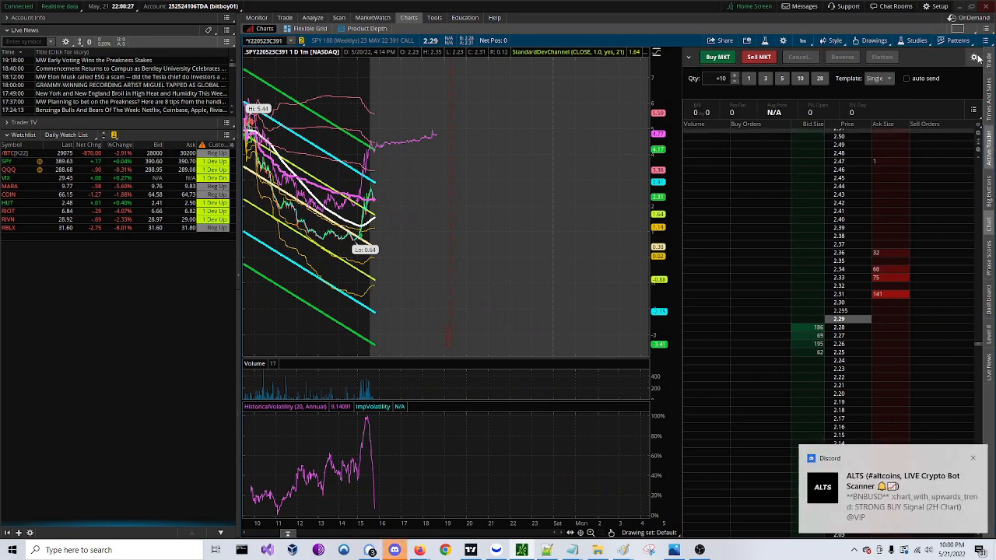
Step: Bring up the Active Trader order-button customization for the SPY 391 call
left_click(976, 58)
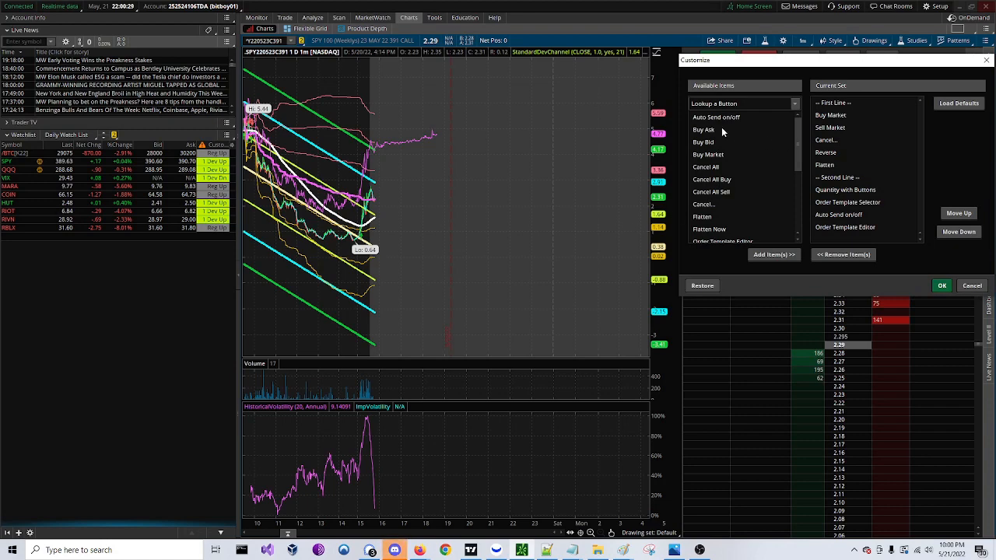
Step: Add Buy Ask and Sell Bid buttons to the Active Trader set and apply it
left_click(703, 129)
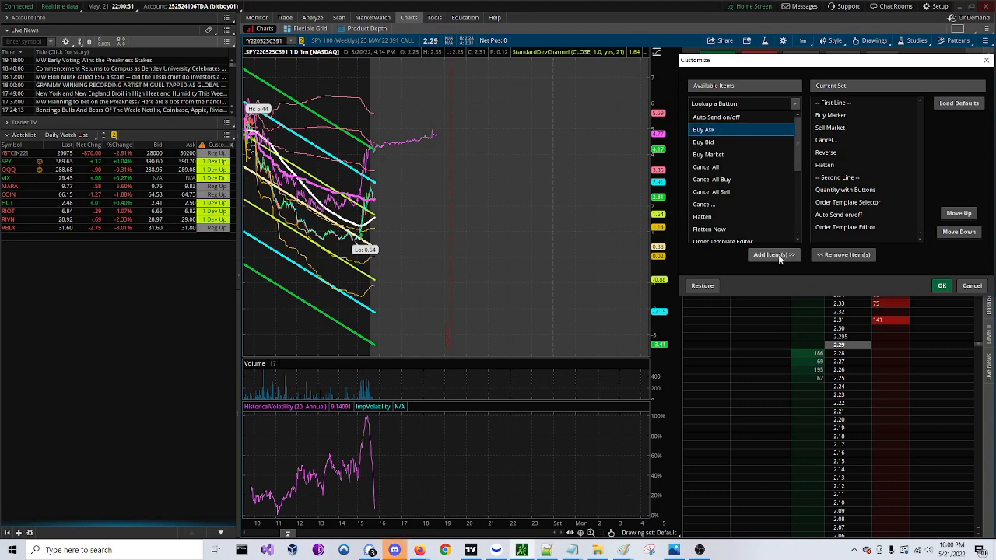
left_click(771, 255)
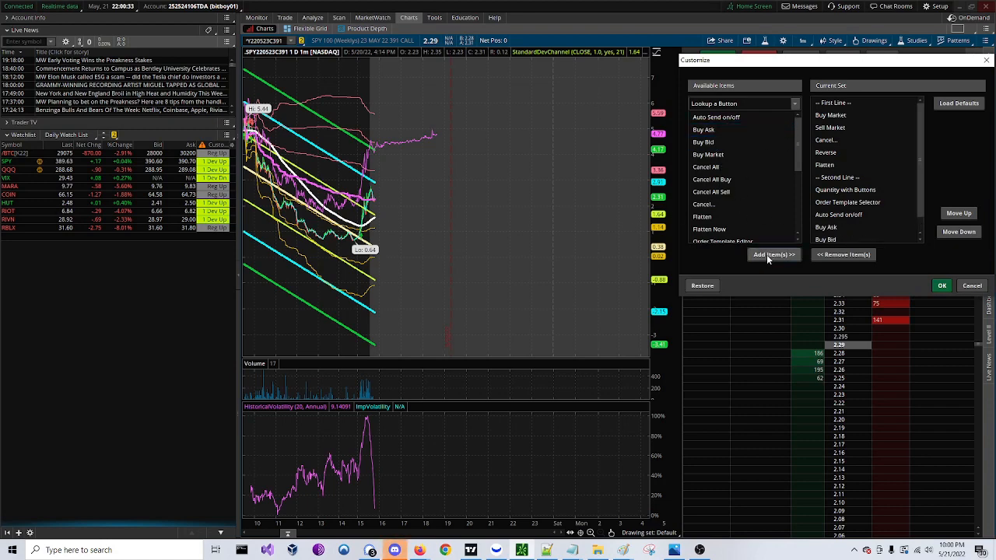
scroll("down", 3)
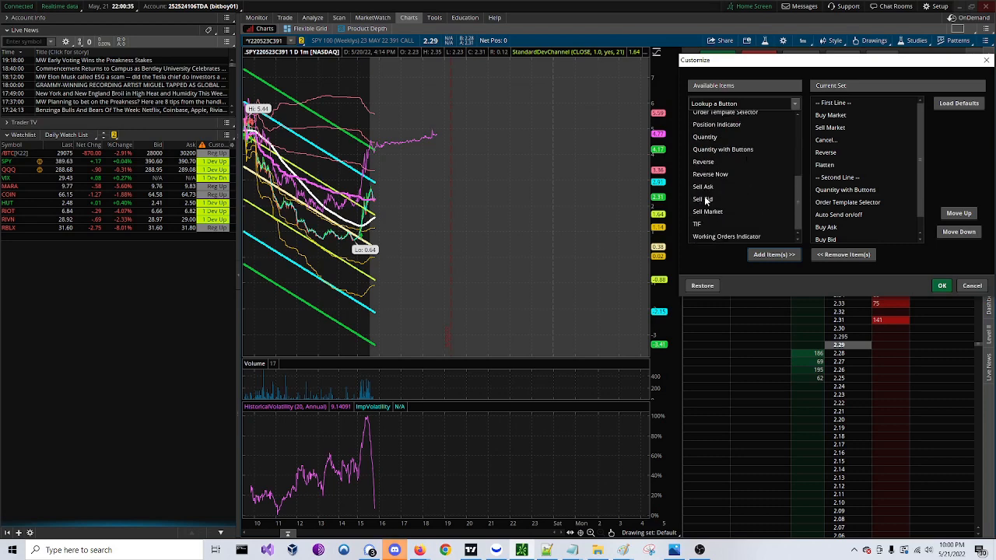
left_click(703, 199)
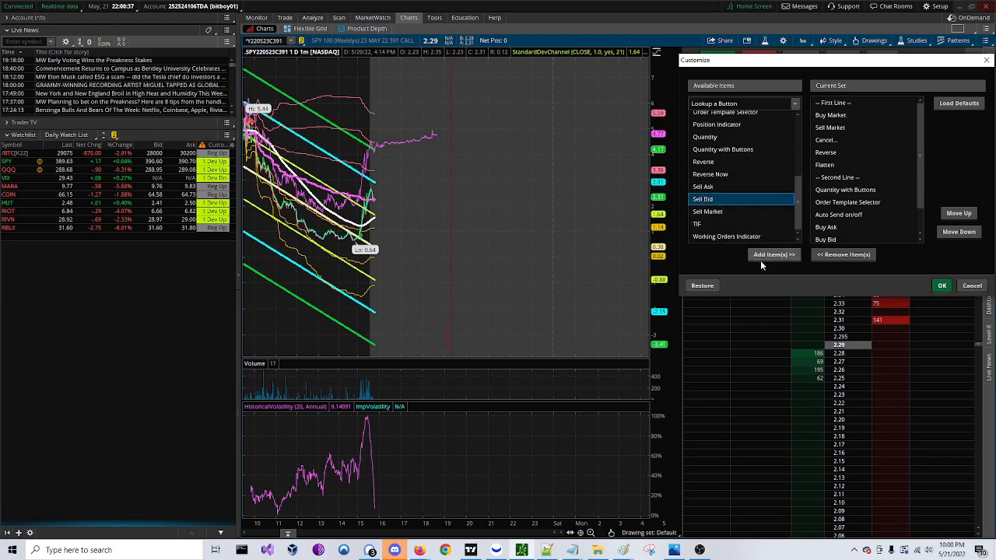
left_click(939, 286)
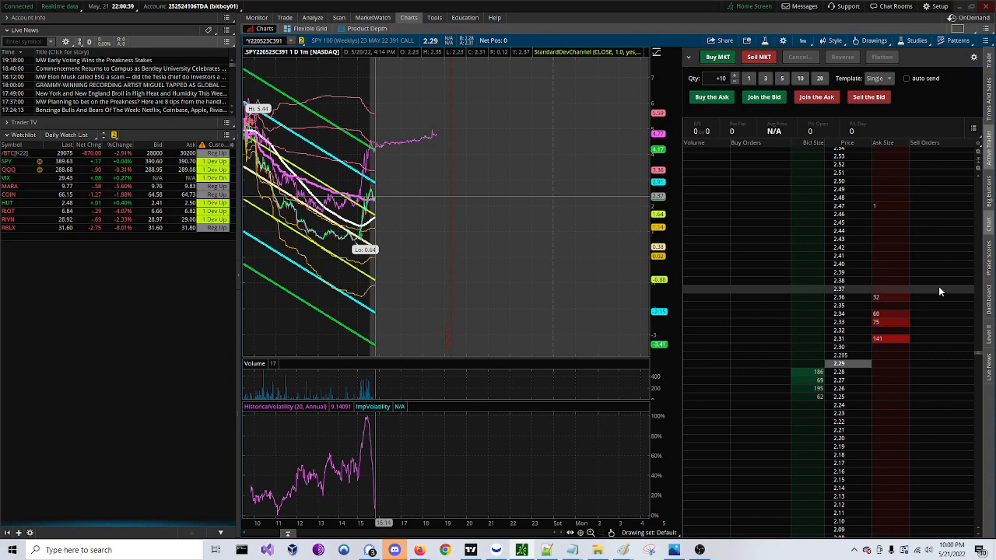
Step: Stage ask-side and market buys, sending a 10-contract 391 call buy for confirmation
left_click(815, 97)
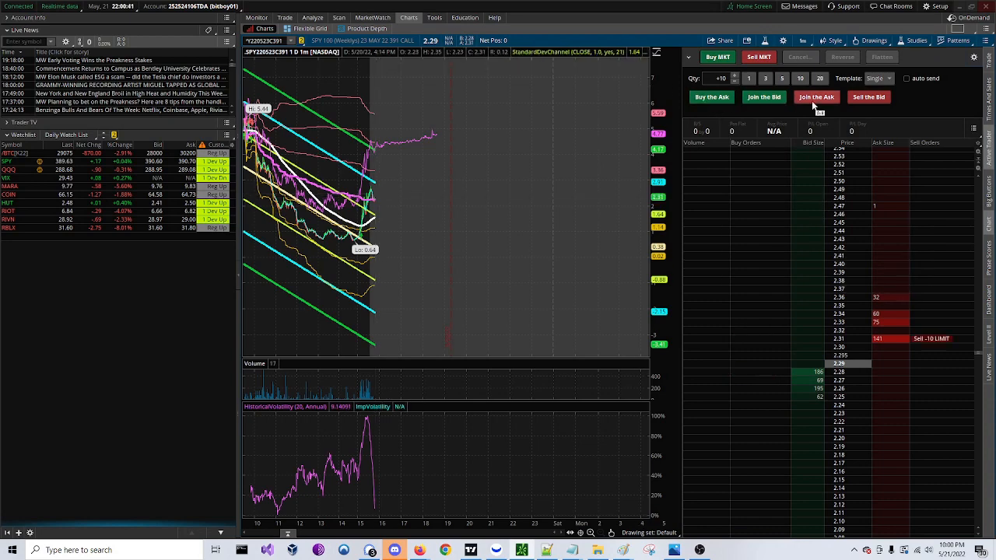
left_click(711, 96)
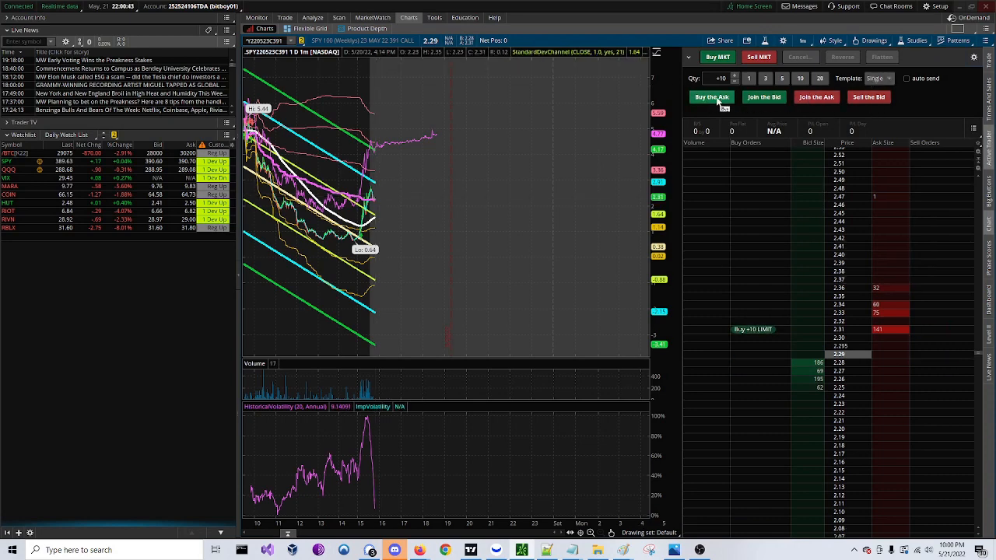
left_click(717, 56)
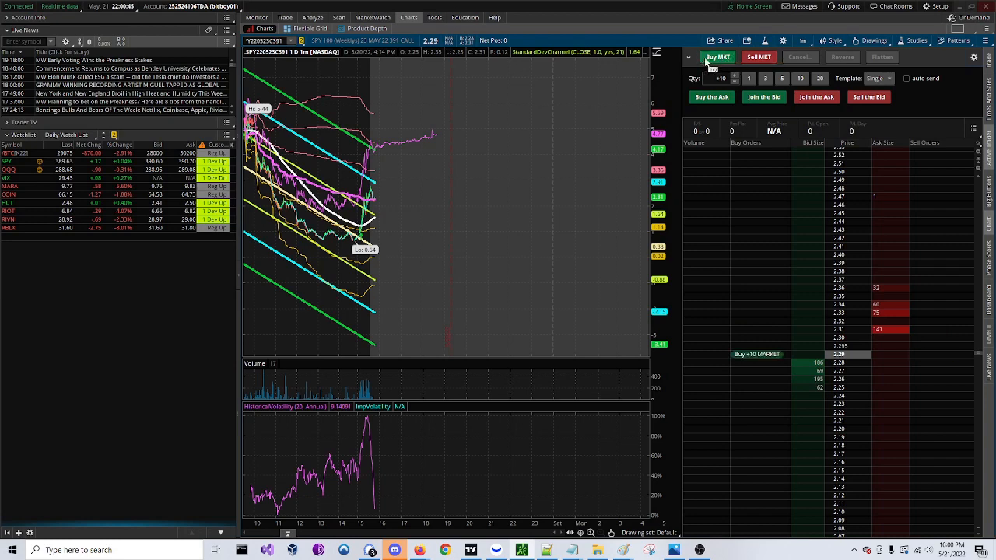
left_click(711, 97)
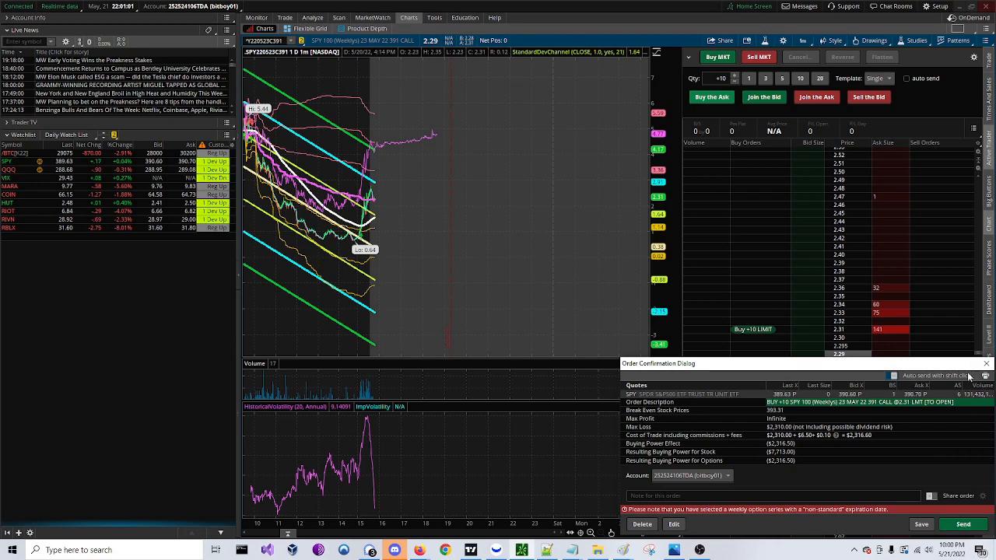
Step: Delete the pending 10-contract order and switch to the Flexible Grid layout
left_click(986, 364)
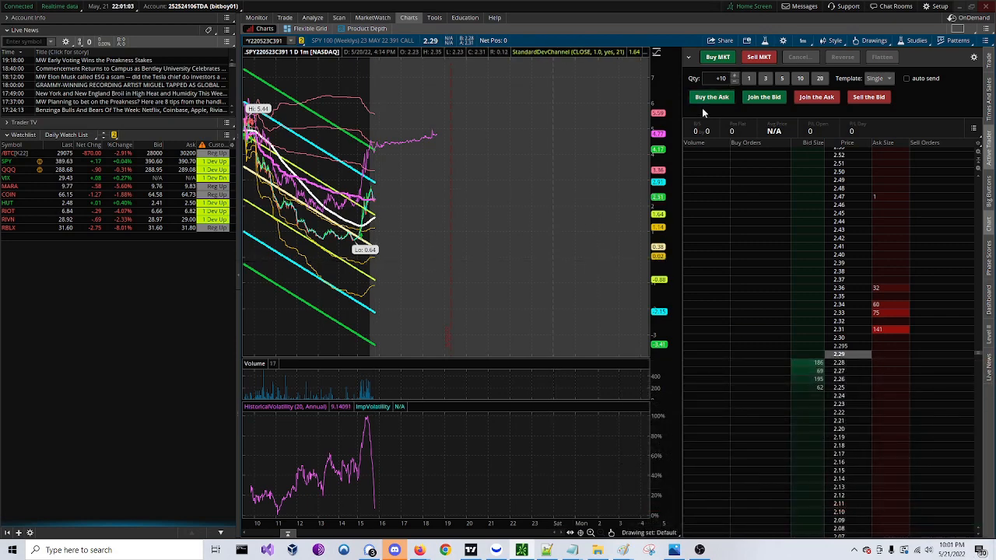
left_click(709, 96)
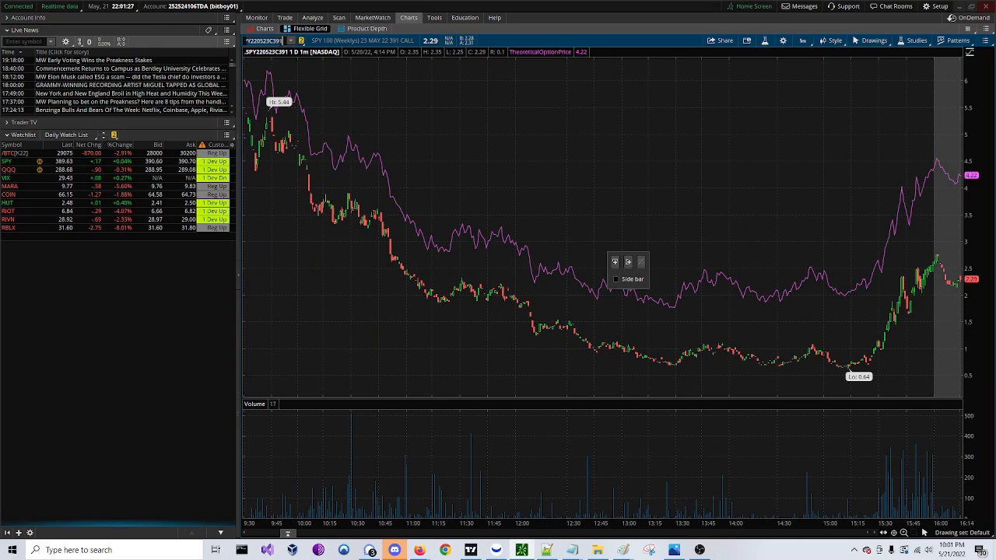
Step: Put SPY in the top grid chart and the 391 call and put in the lower charts
left_click(9, 170)
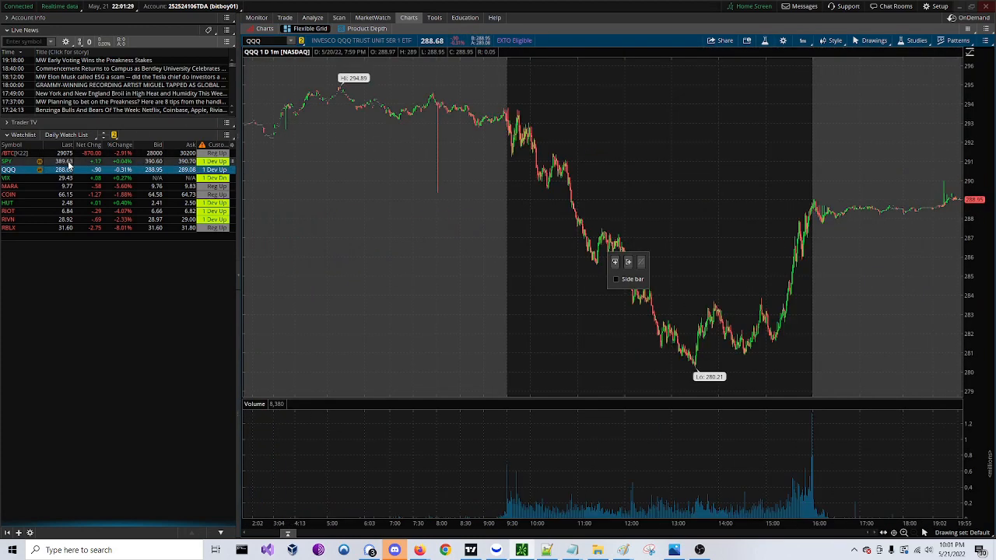
left_click(6, 161)
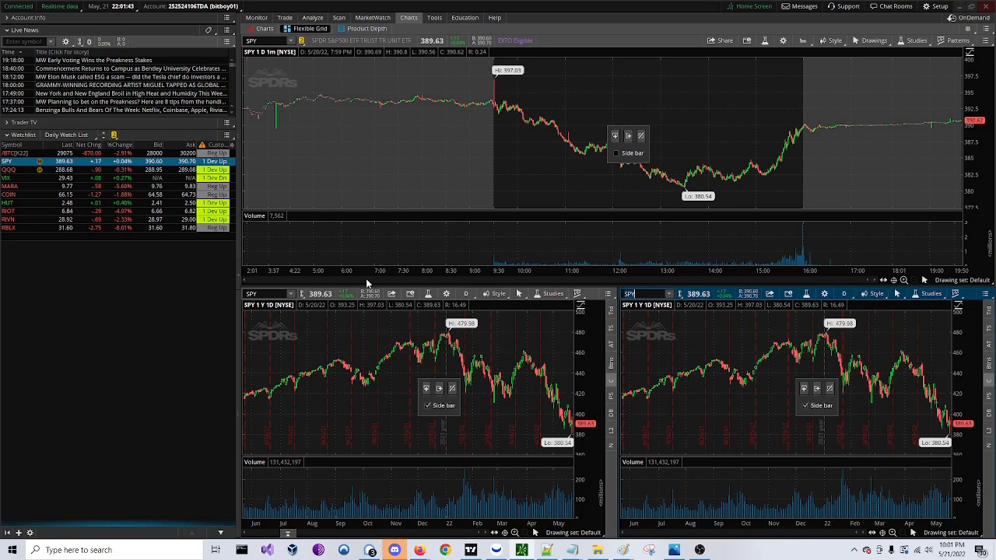
left_click(301, 293)
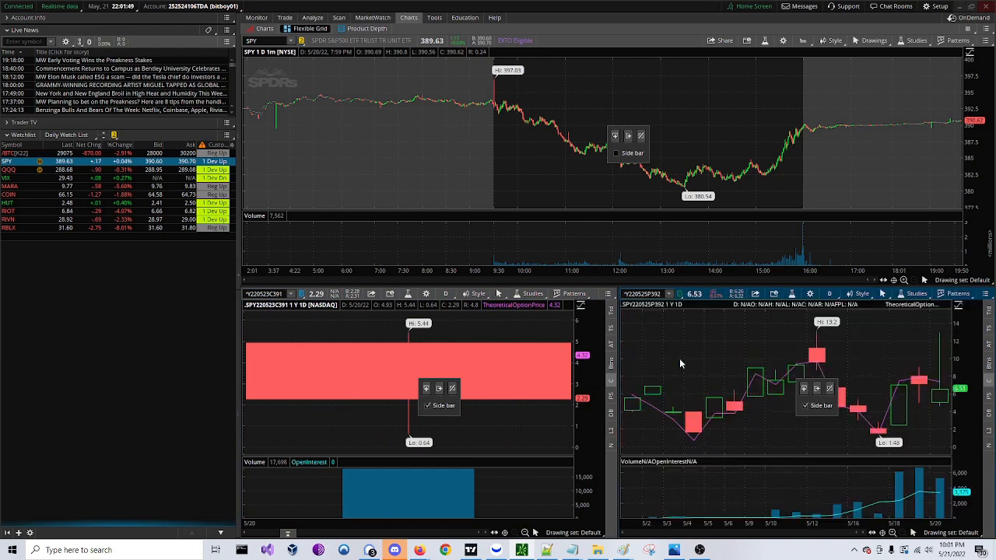
Step: Begin setting the option charts to 5D 5m with Active Trader ladders
left_click(284, 19)
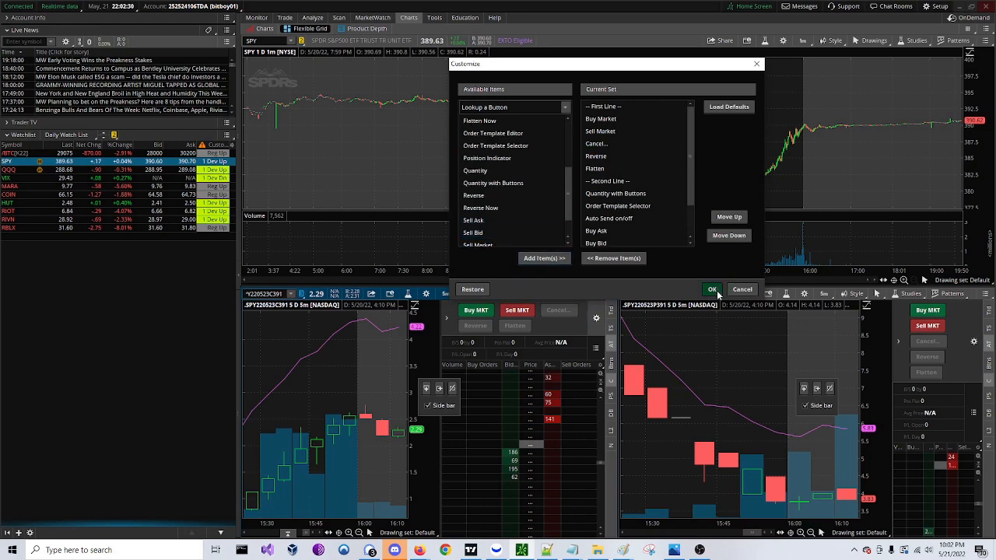
Step: Confirm the first ladder's buttons, then add Buy Ask and Sell Bid to the second option chart's Active Trader
left_click(713, 288)
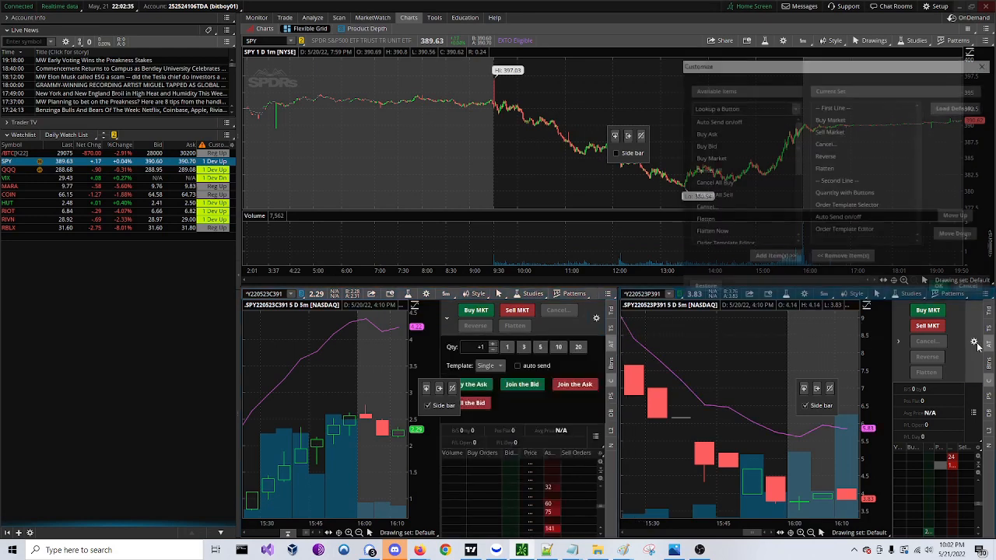
left_click(703, 134)
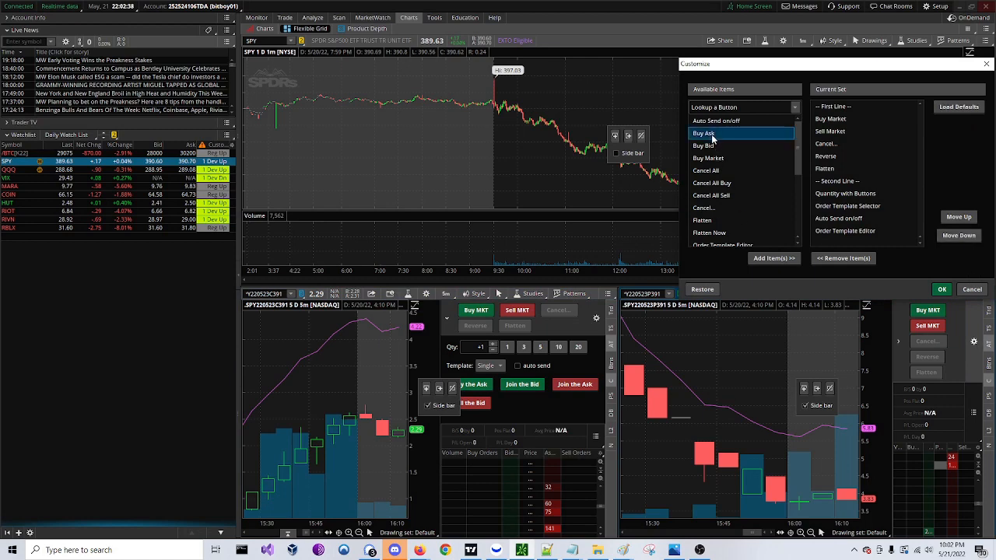
left_click(773, 259)
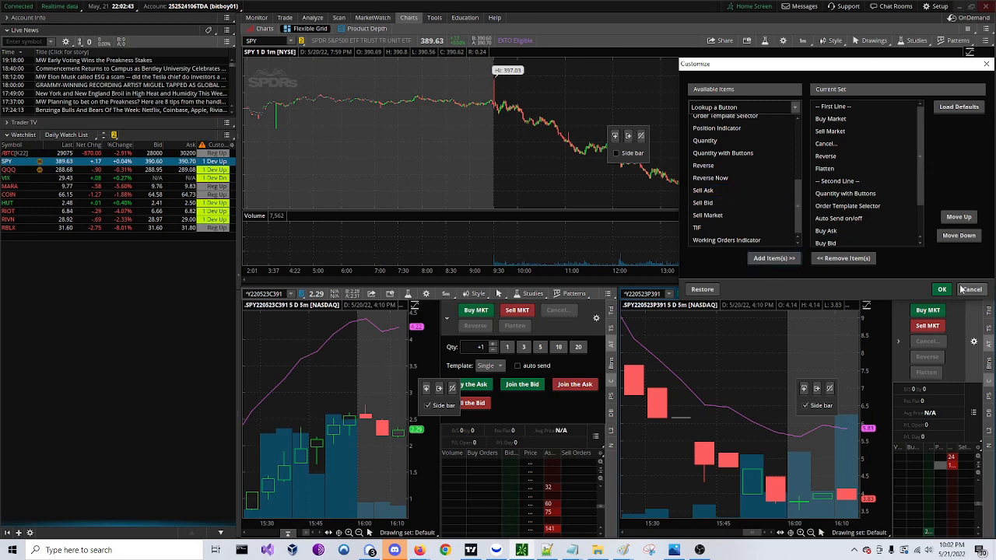
left_click(942, 289)
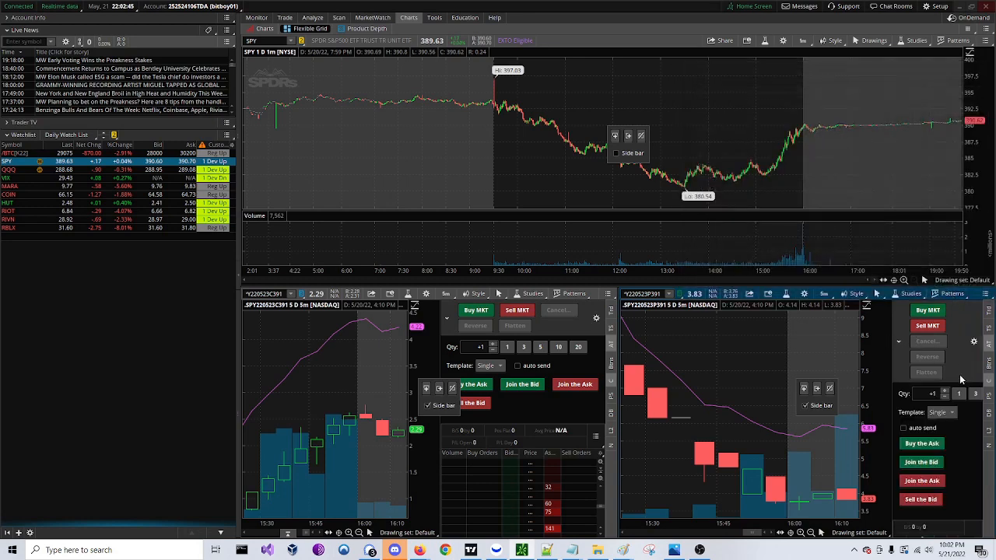